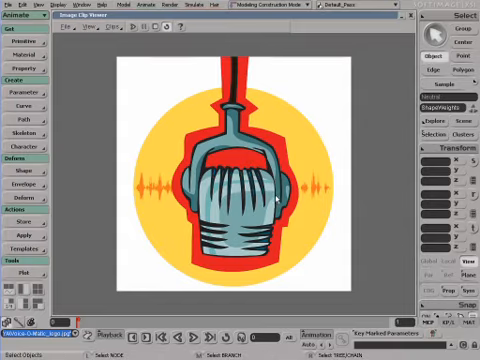
mouse_move(347, 43)
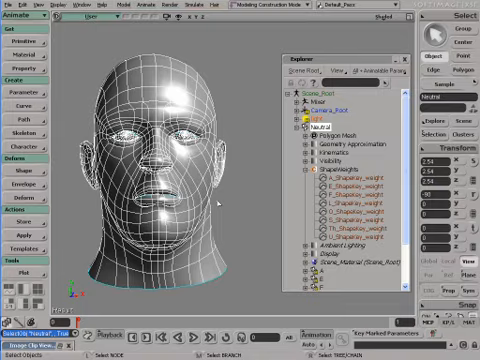
mouse_move(221, 200)
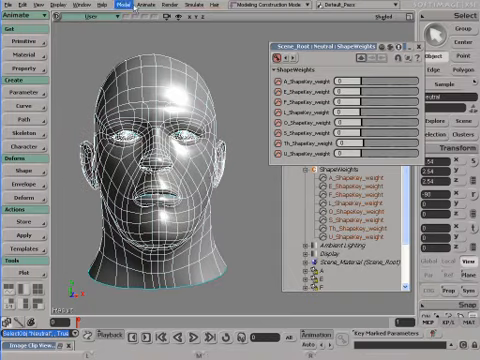
Apply the Voice-O-Matic lip-sync plugin to the Neutral head.
click(144, 9)
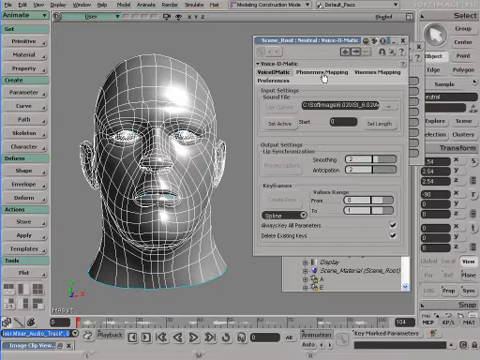
click(319, 69)
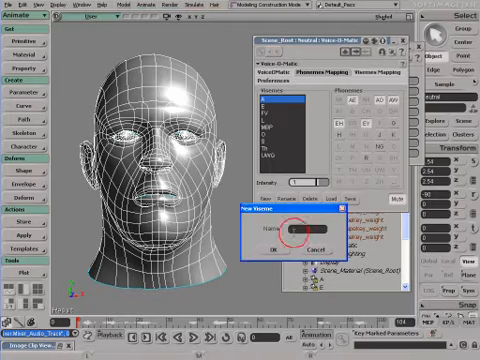
Create a viseme named 'CH' and assign it the CH phoneme.
text(CH)
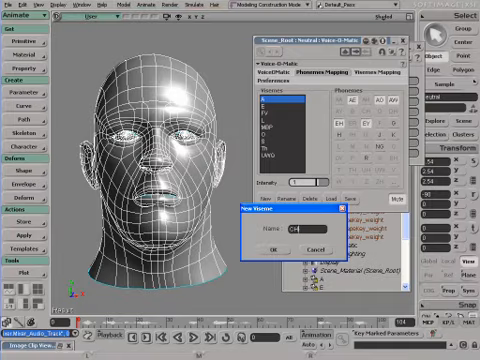
click(270, 247)
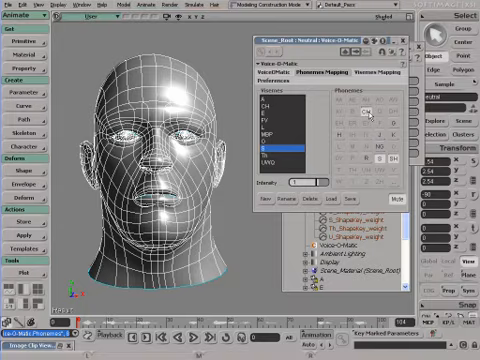
click(278, 104)
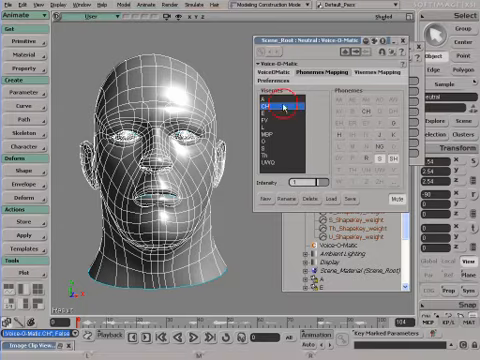